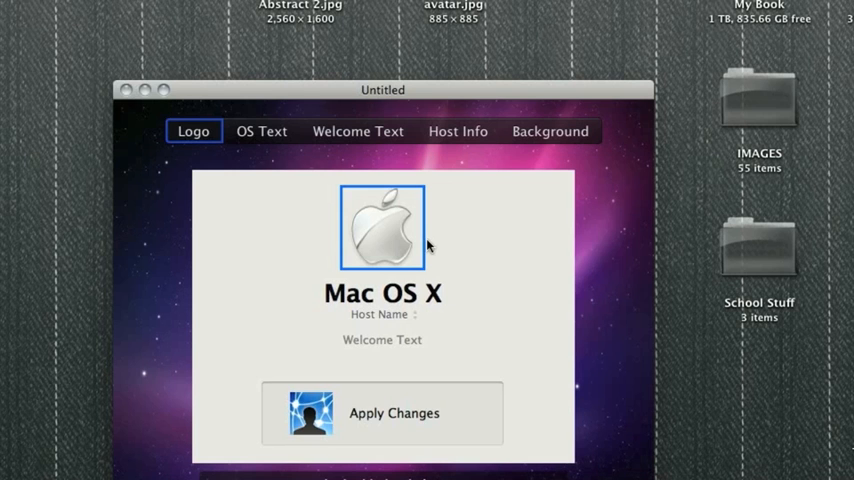
- Select the login screen's logo element in the editor preview
left_click(382, 412)
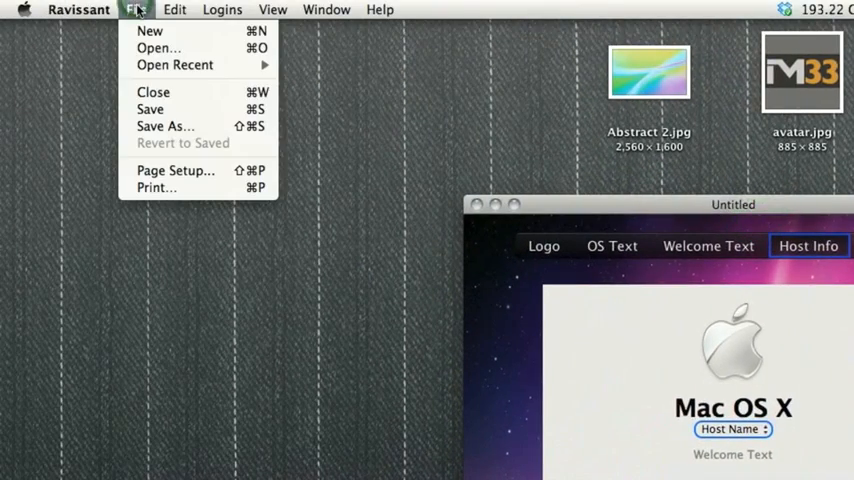
mouse_move(148, 30)
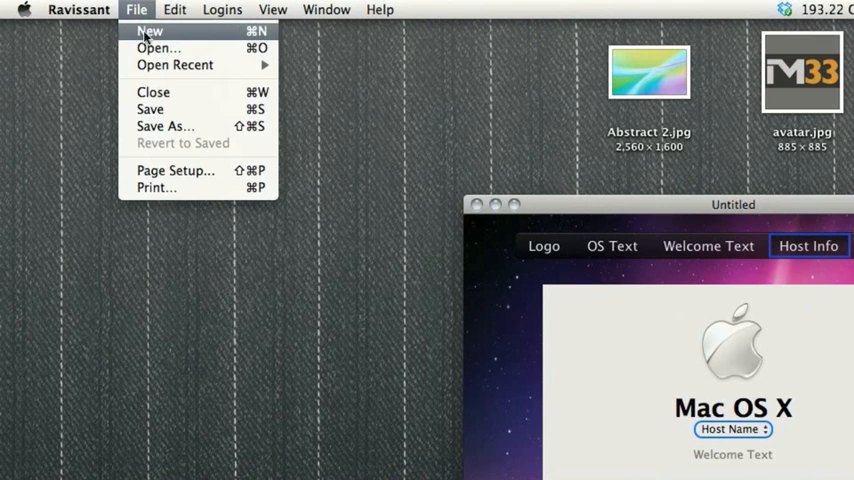
mouse_move(156, 48)
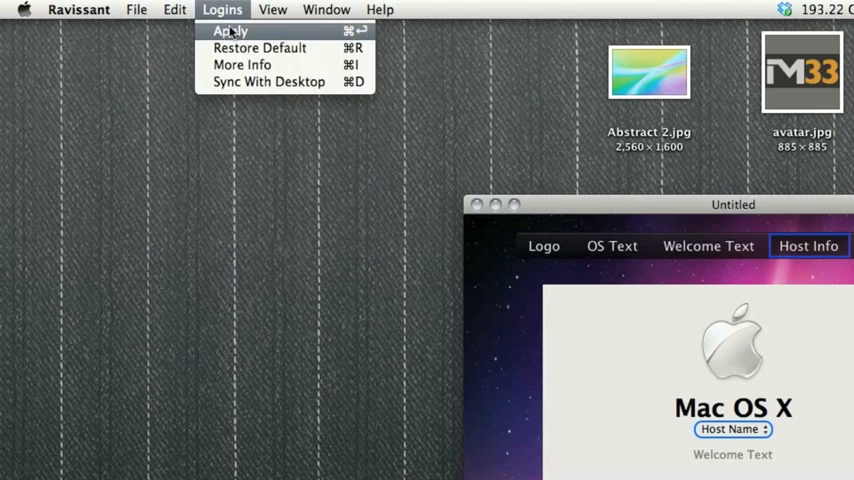
mouse_move(260, 48)
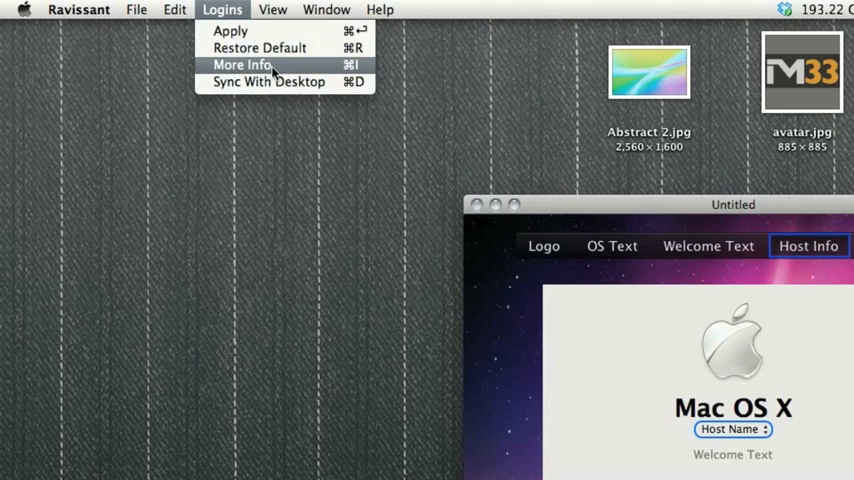
mouse_move(580, 316)
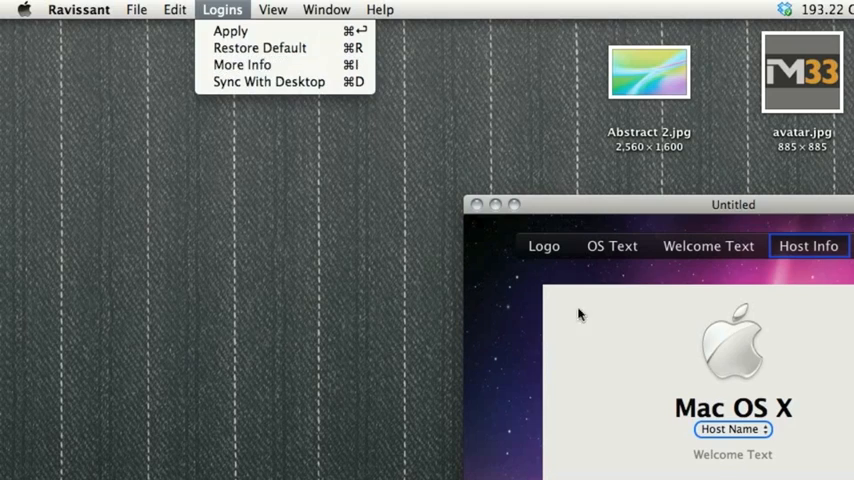
mouse_move(268, 80)
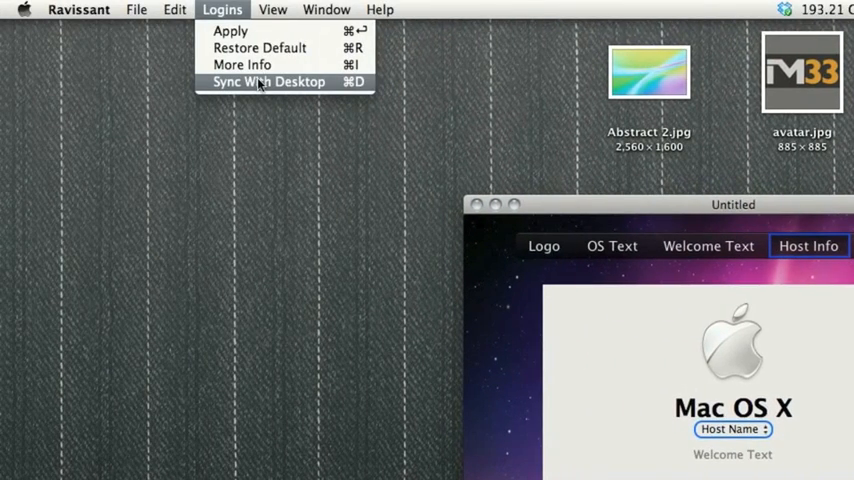
left_click(380, 8)
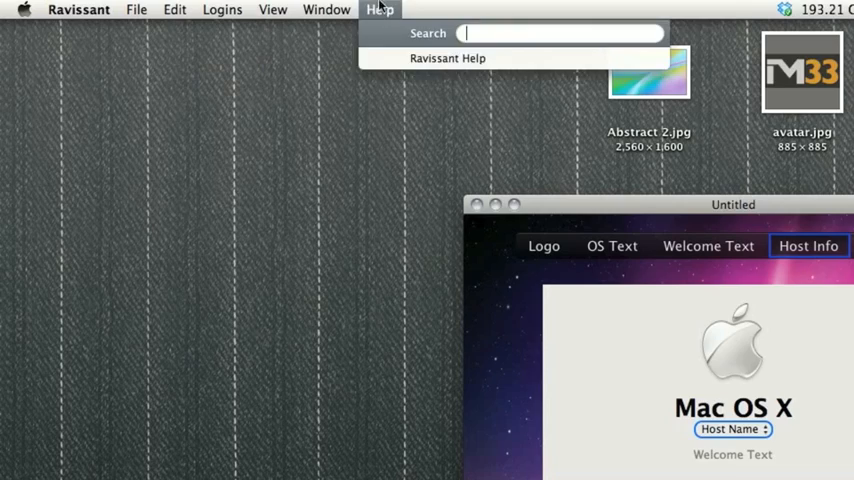
left_click(448, 56)
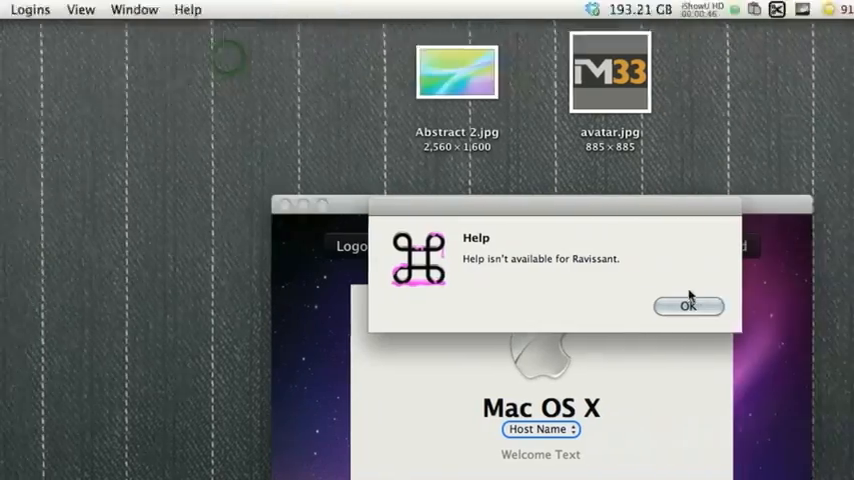
left_click(688, 306)
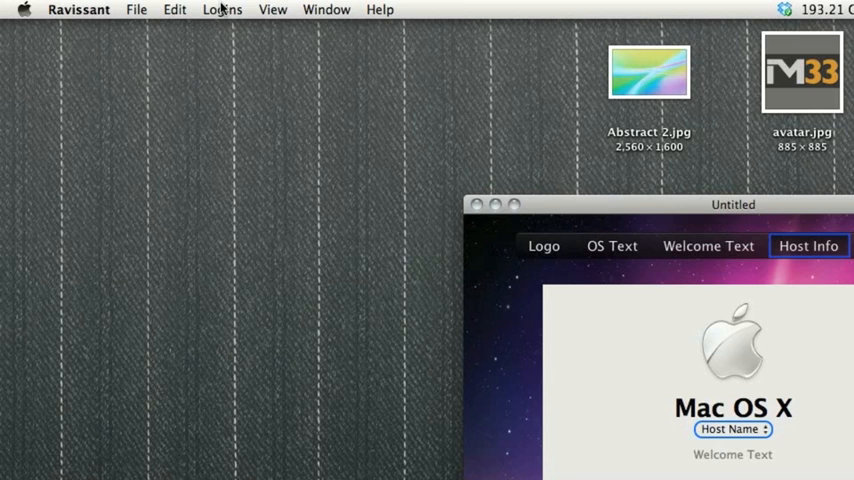
left_click(272, 8)
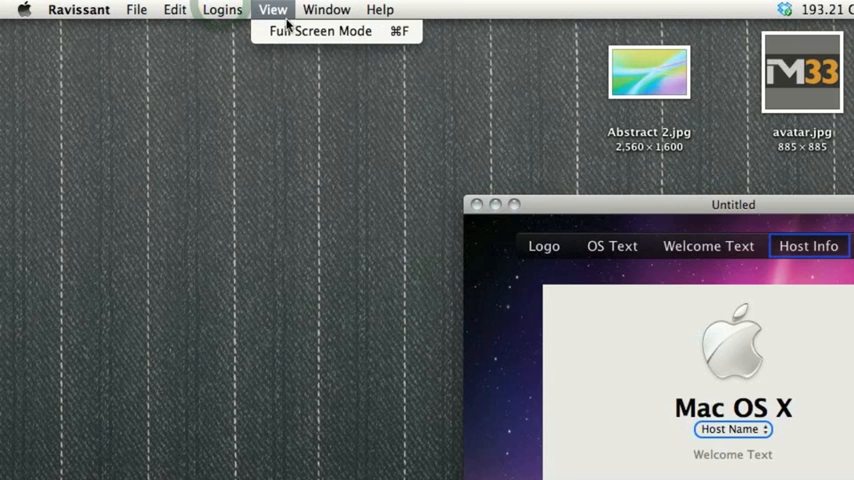
left_click(328, 8)
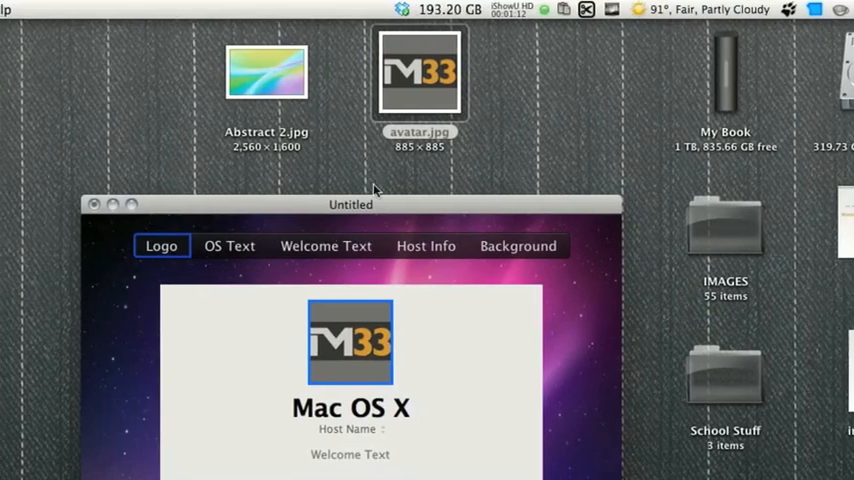
- Drop avatar.jpg onto the logo so the M33 avatar replaces the Apple logo
left_click_drag(352, 204, 422, 92)
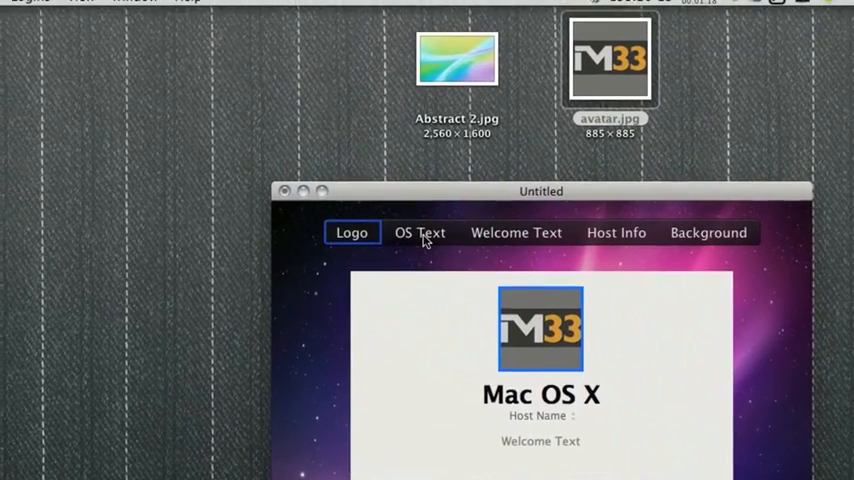
- Set the login title (OS Text) to 'Hello!'
left_click(420, 232)
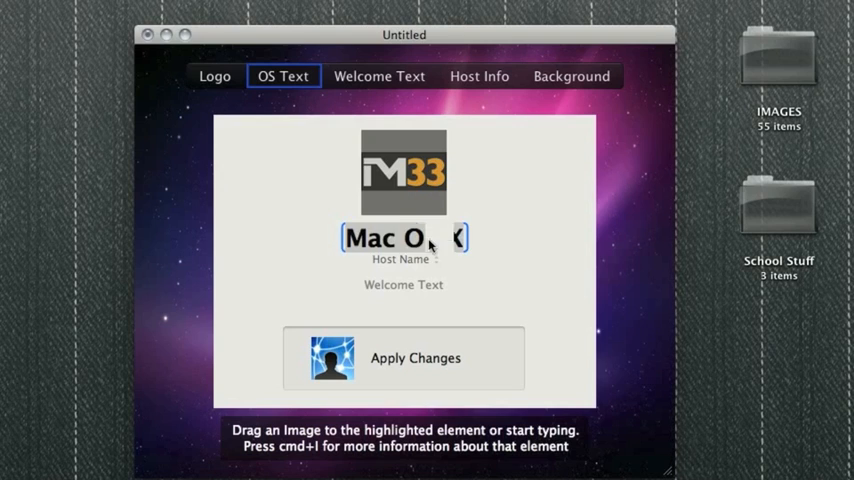
type("Hello!")
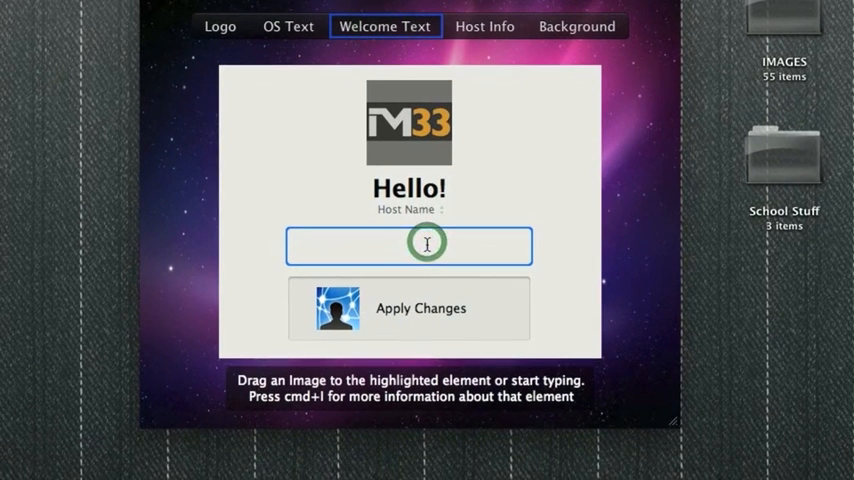
- Enter the welcome text 'Welcome back! How are you today?'
type("Welcome back")
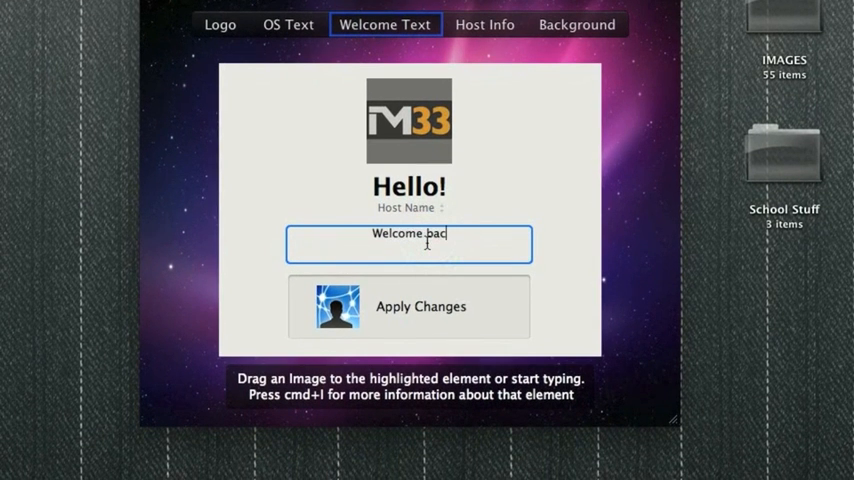
type("k! How")
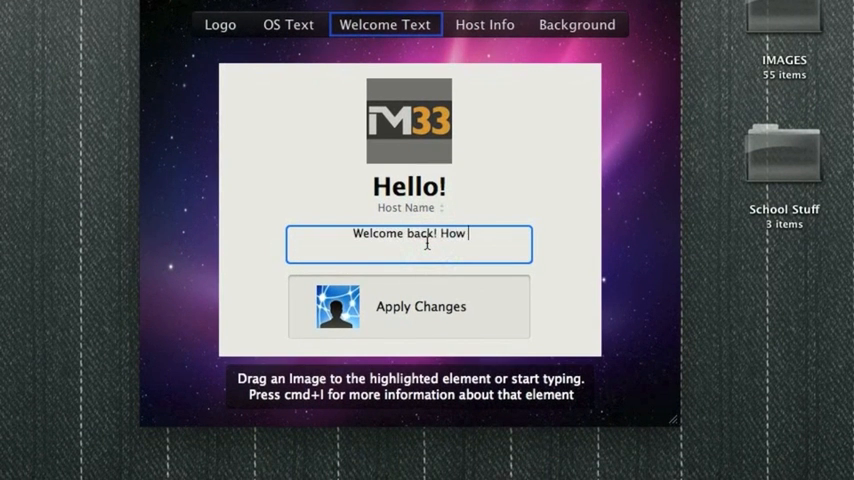
type("are you today?")
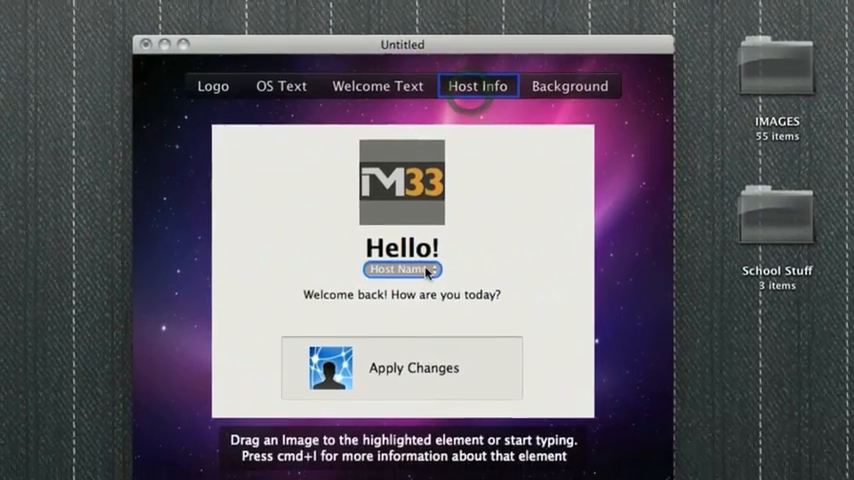
- Switch the host information line from Host Name to Date and Time
left_click(400, 268)
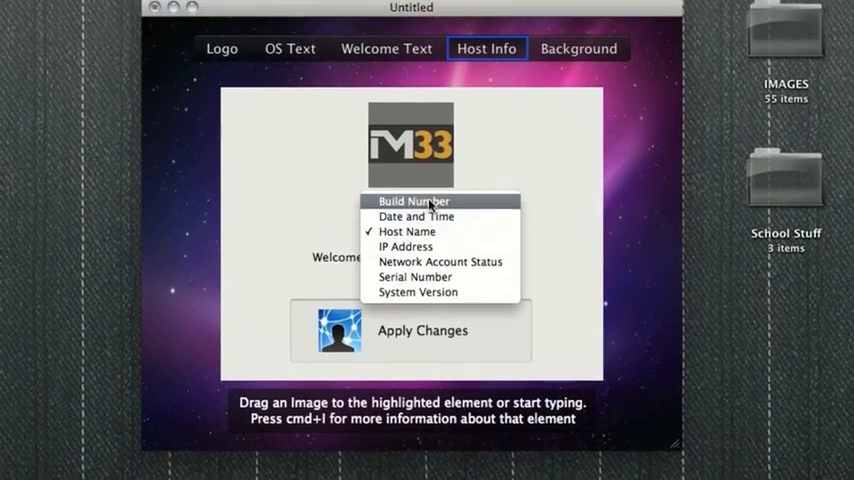
left_click(416, 216)
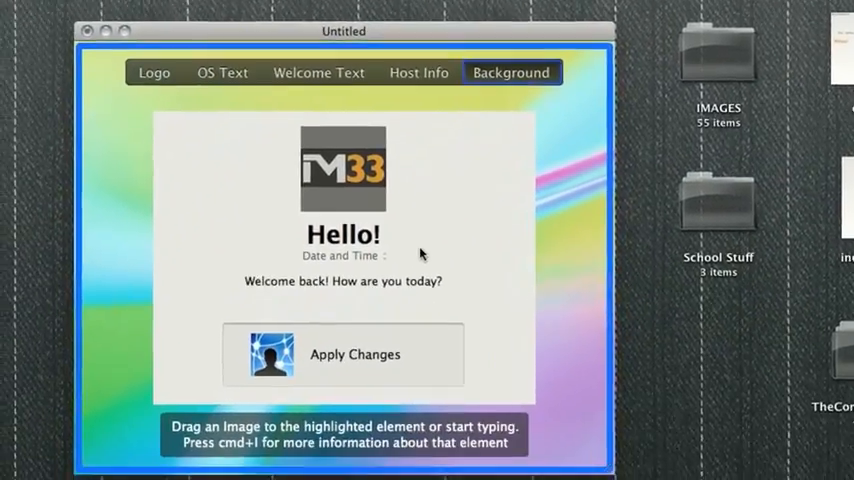
- Apply the customized login screen and authorize it with the administrator password
left_click(354, 354)
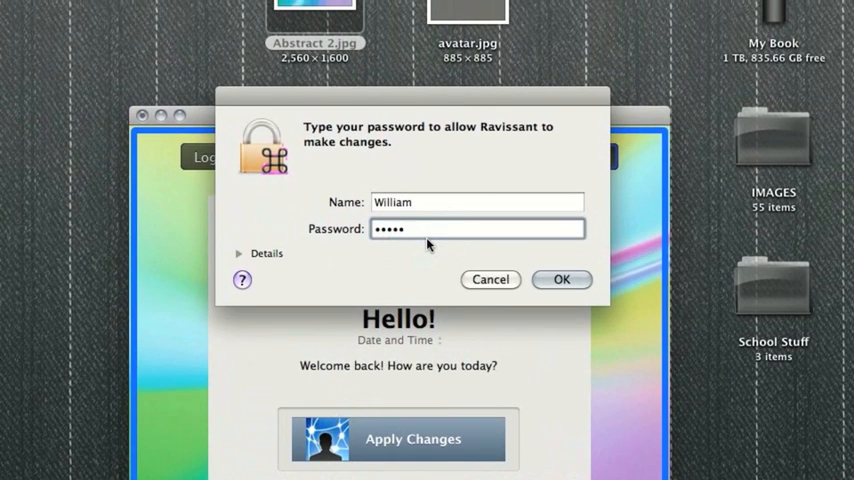
key("backspace")
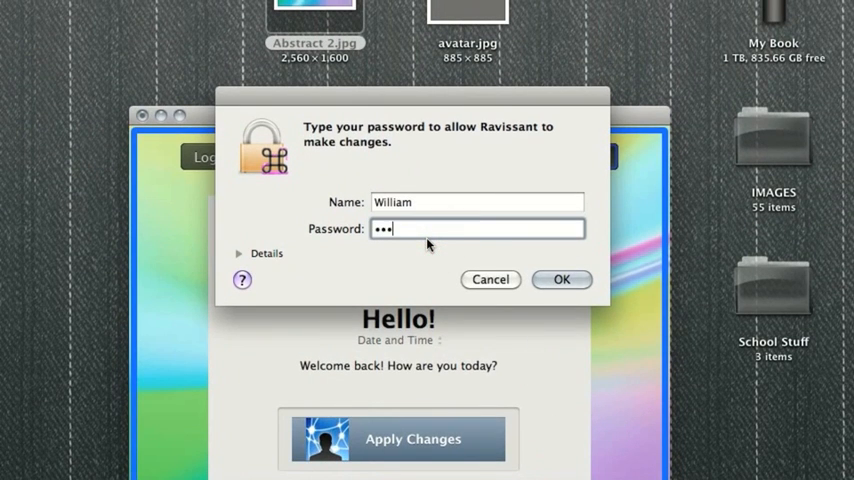
left_click(562, 280)
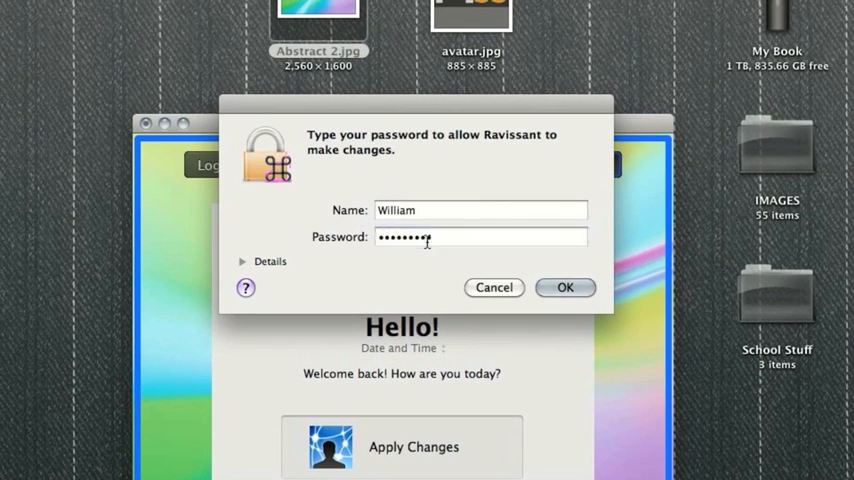
left_click(564, 288)
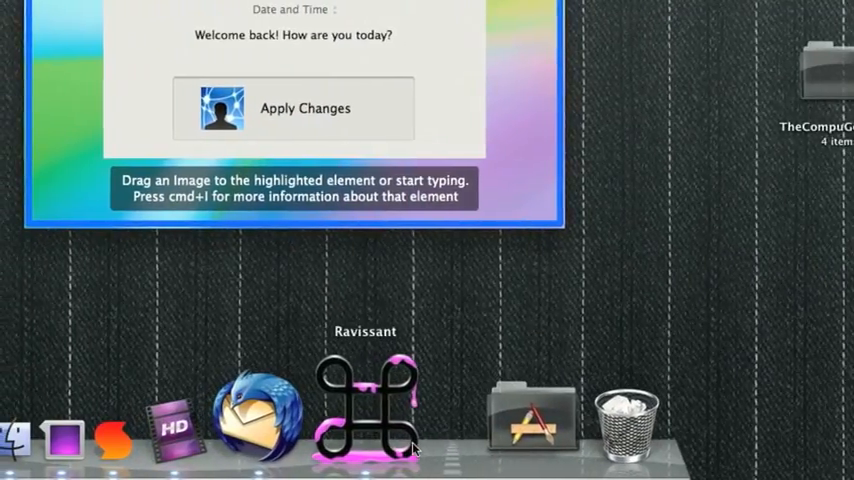
- Quit Ravissant from the Dock, dismiss the save prompt, and head to the Apple menu to log out
right_click(364, 404)
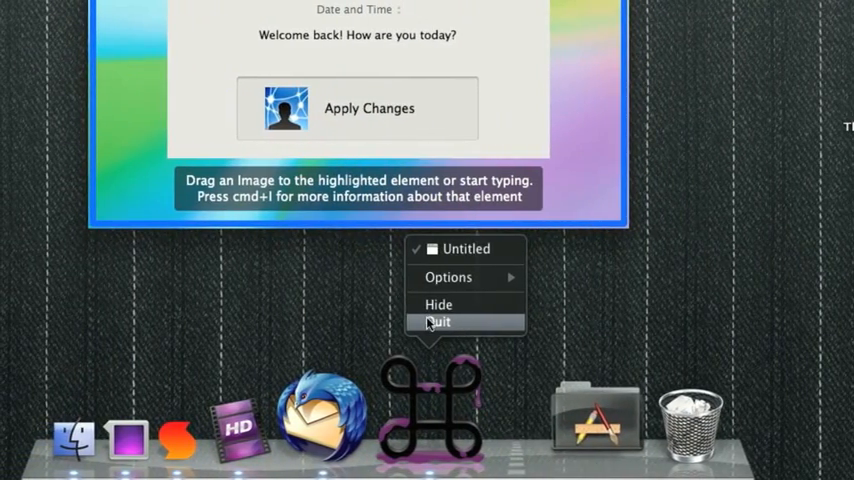
left_click(436, 320)
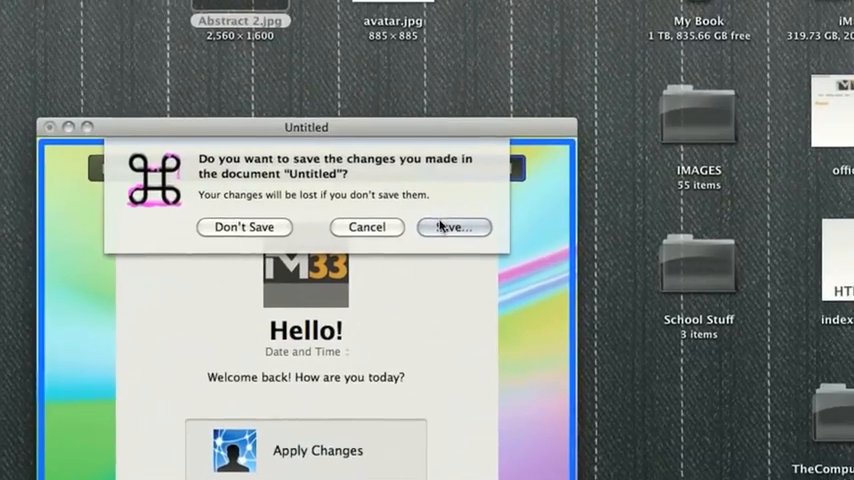
left_click(244, 226)
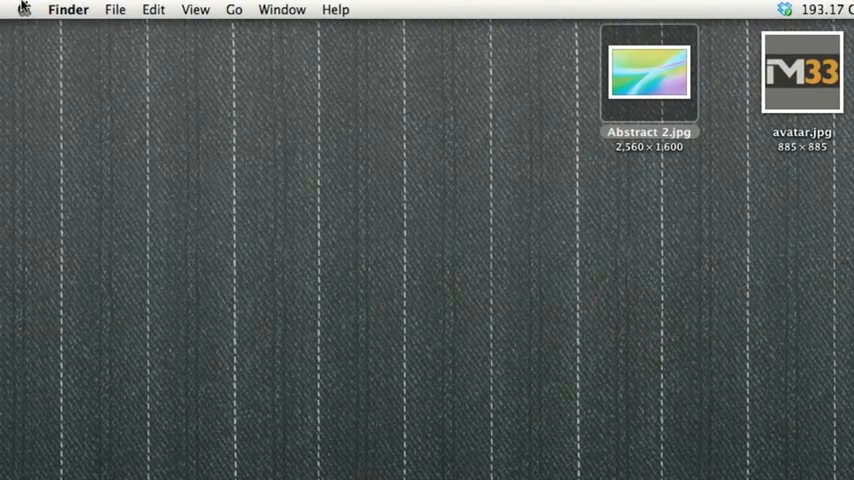
left_click(24, 8)
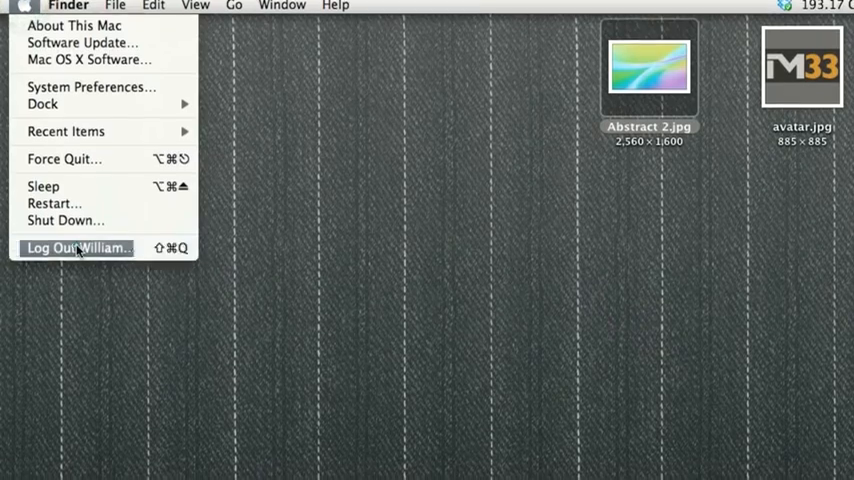